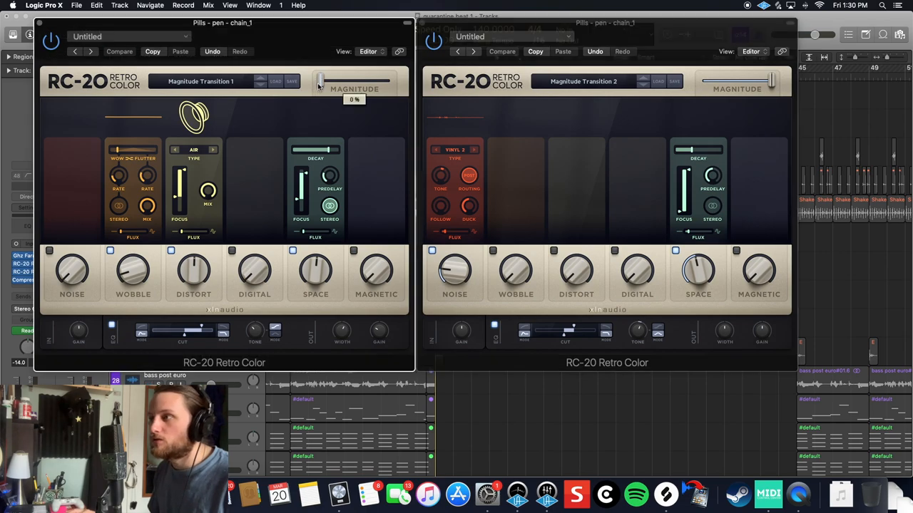
Set the first RC-20 instance's Magnitude to 0%, leaving the second at maximum
{"action": "left_click", "coordinate": [120, 51]}
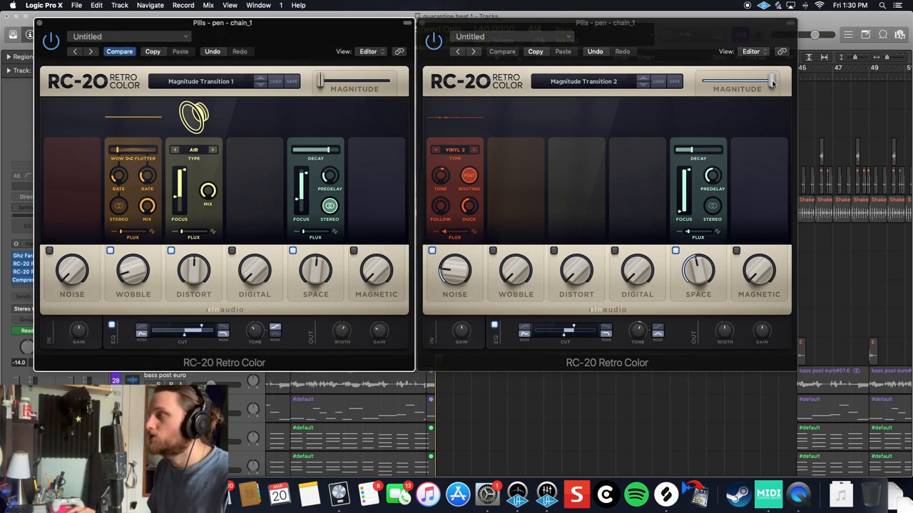
{"action": "mouse_move", "coordinate": [564, 344]}
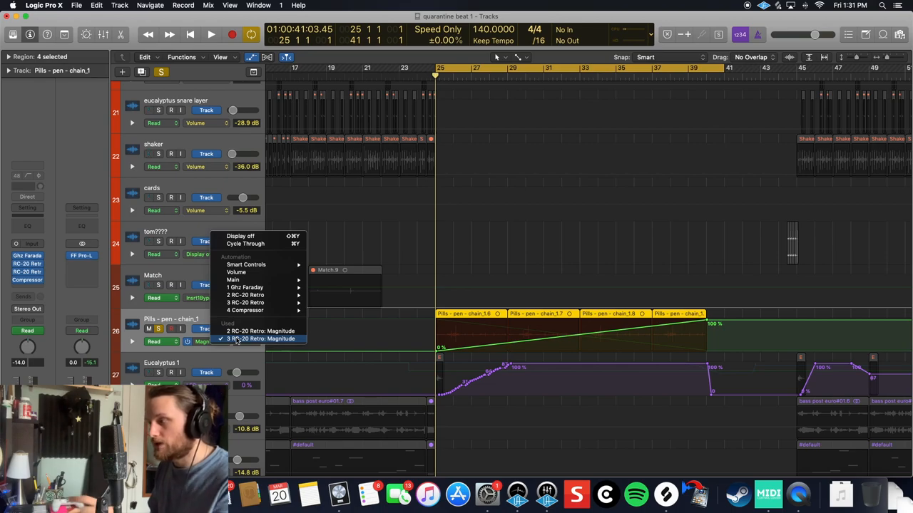
Show the '3 RC-20 Retro: Magnitude' automation lane for the second RC-20
{"action": "left_click", "coordinate": [260, 339]}
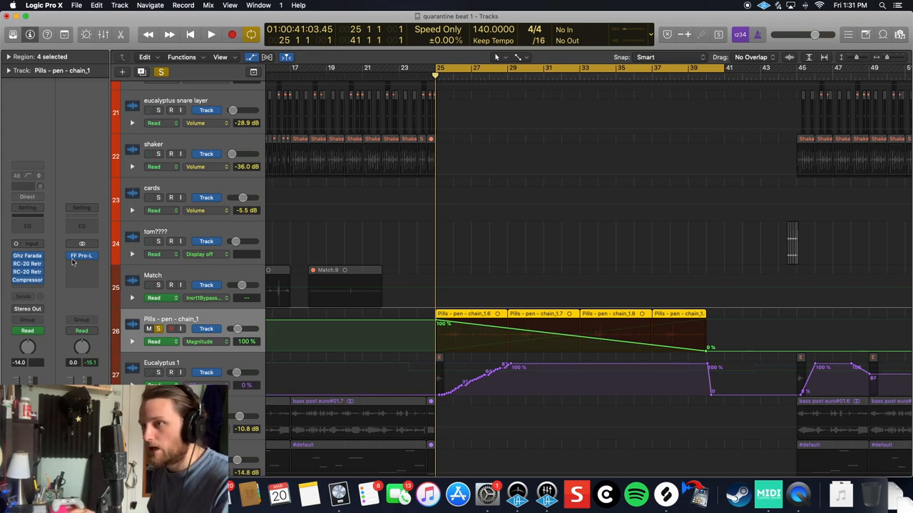
Open the pen track's Compressor plugin window
{"action": "left_click", "coordinate": [81, 255]}
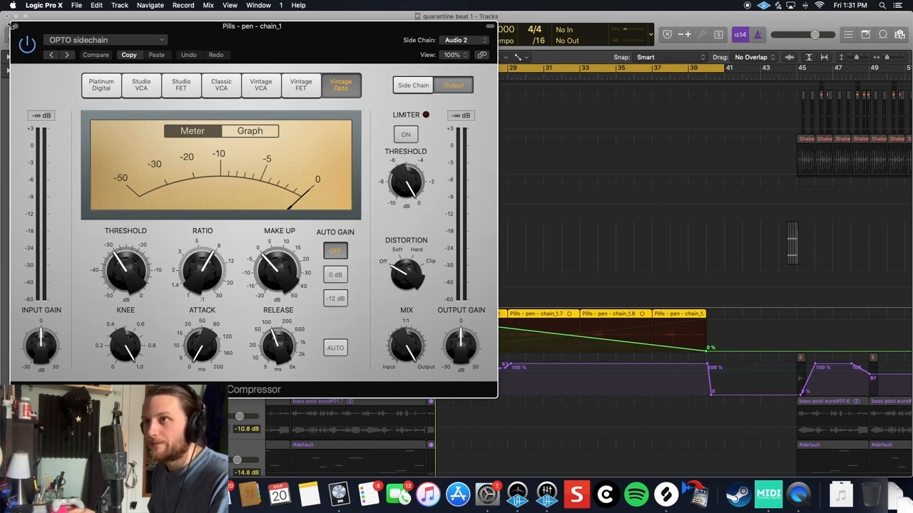